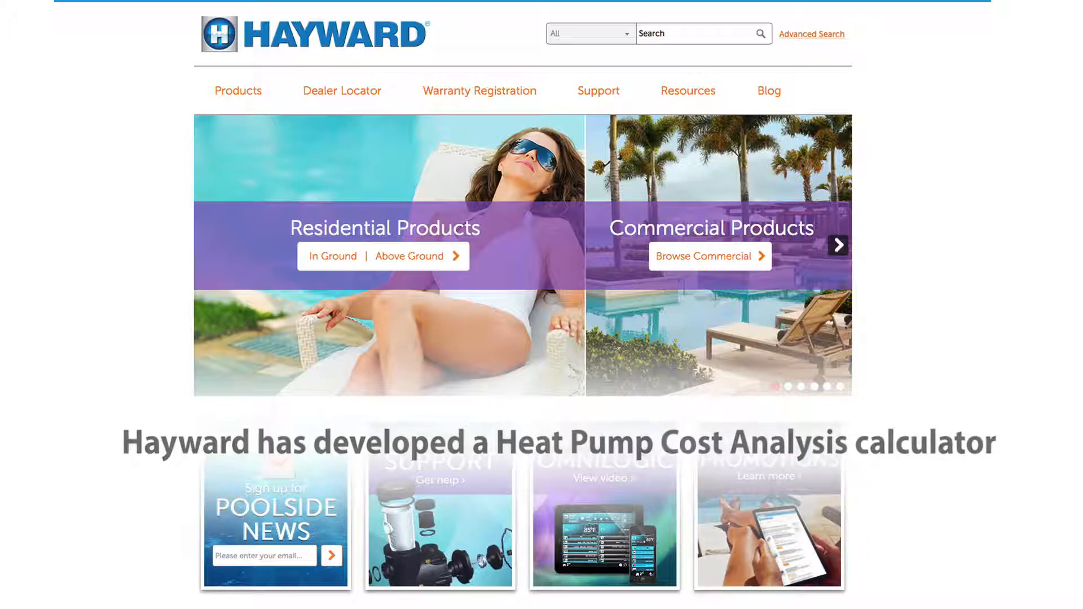
Go to the Above Ground Products heaters page from the Products menu
click(237, 90)
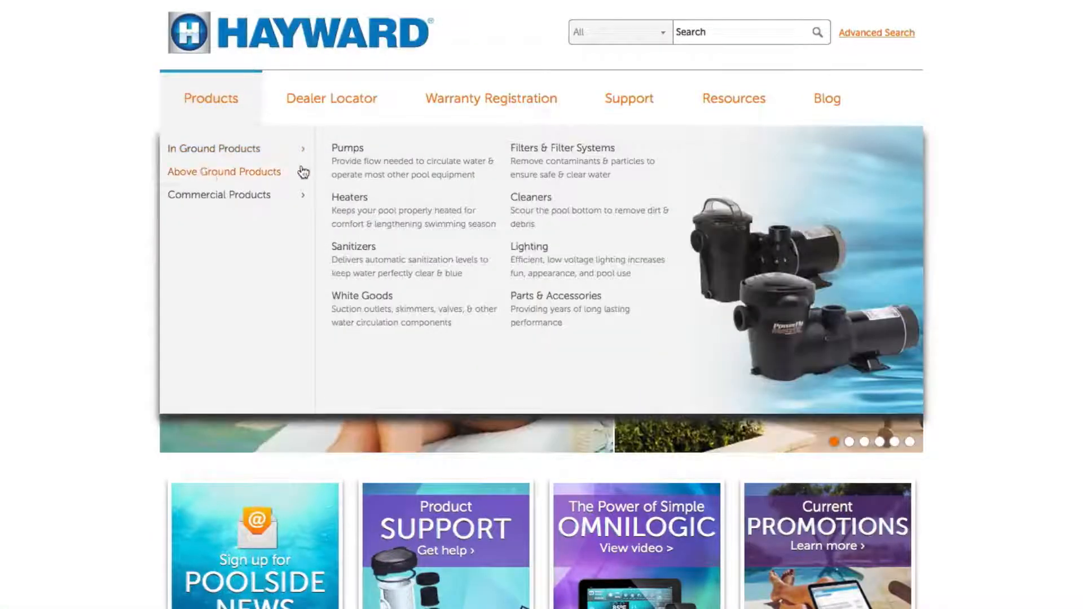
mouse_move(349, 203)
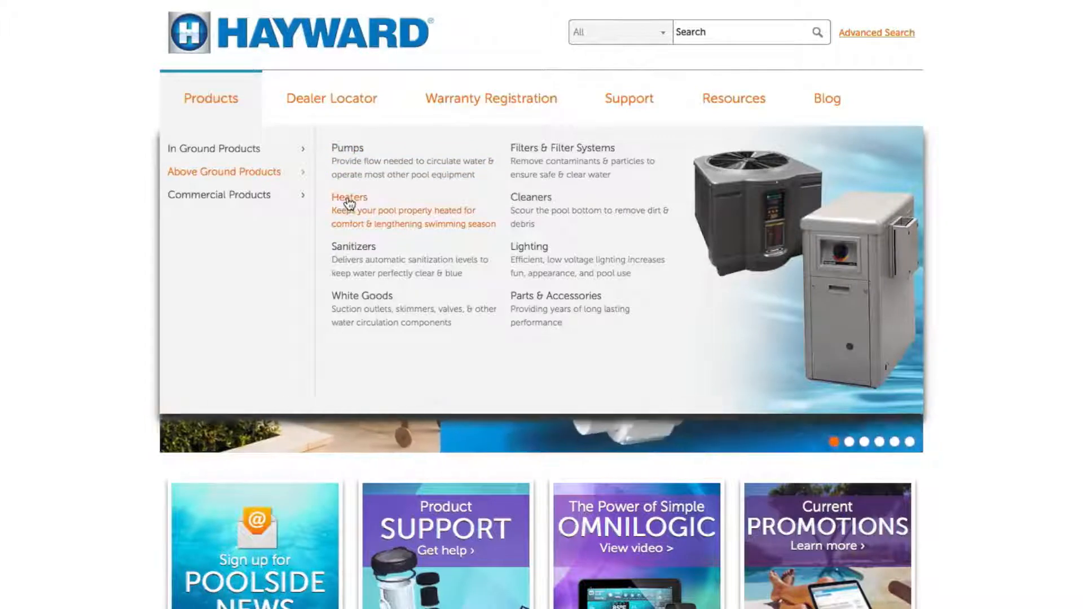
click(348, 197)
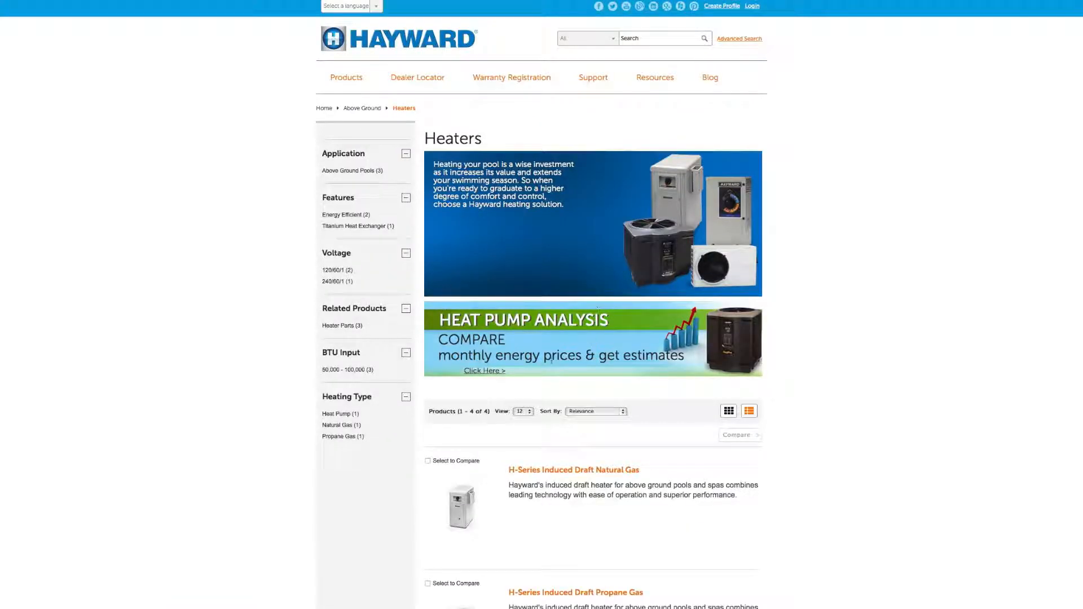
Enter a 16 x 32 ft covered pool with moderate shading, used May–August
click(483, 371)
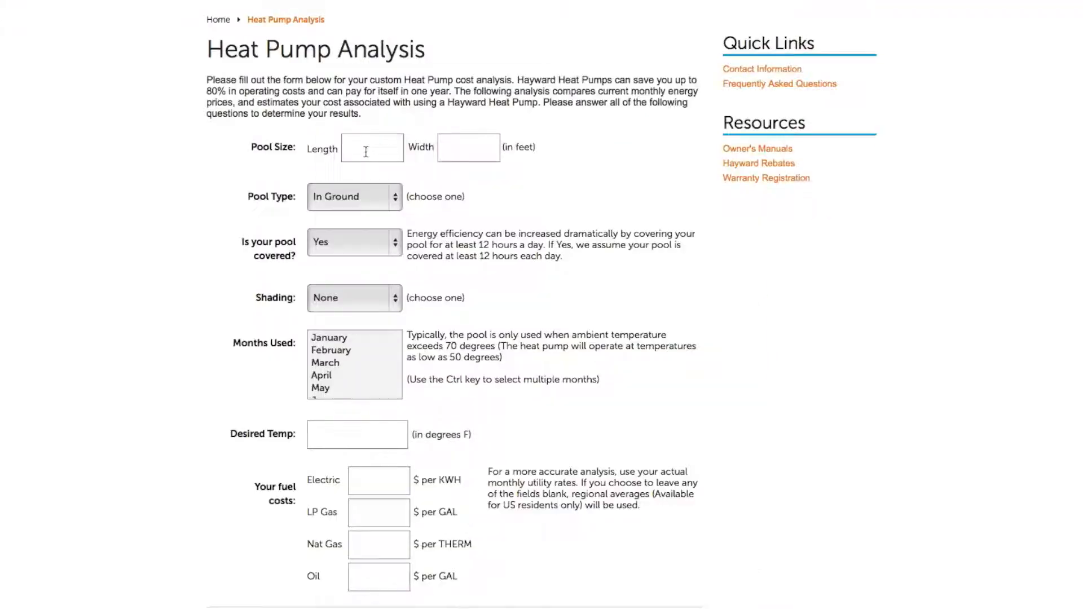
text(16)
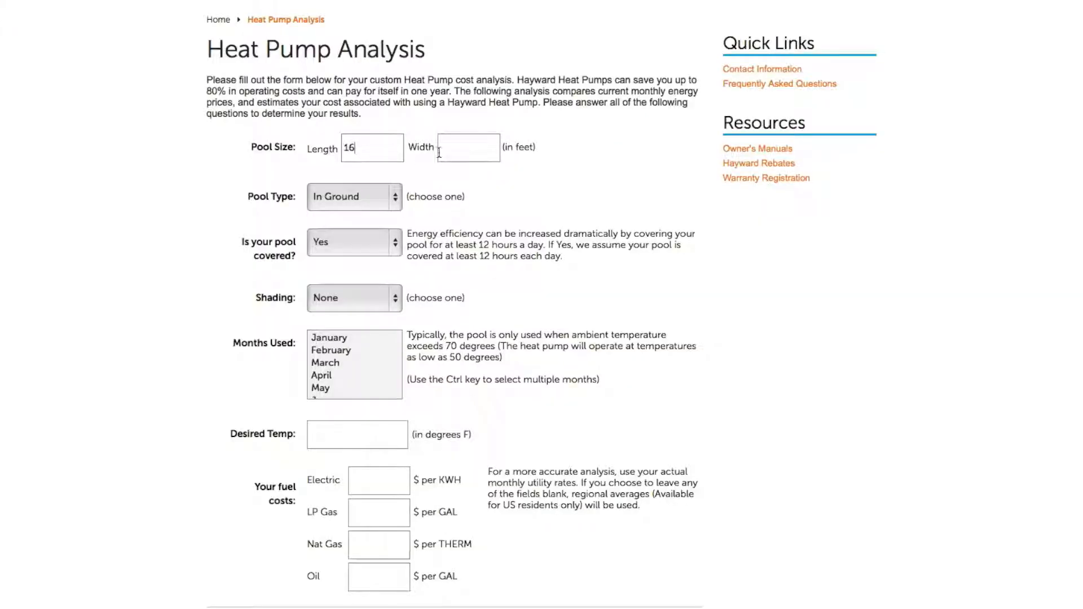
text(32)
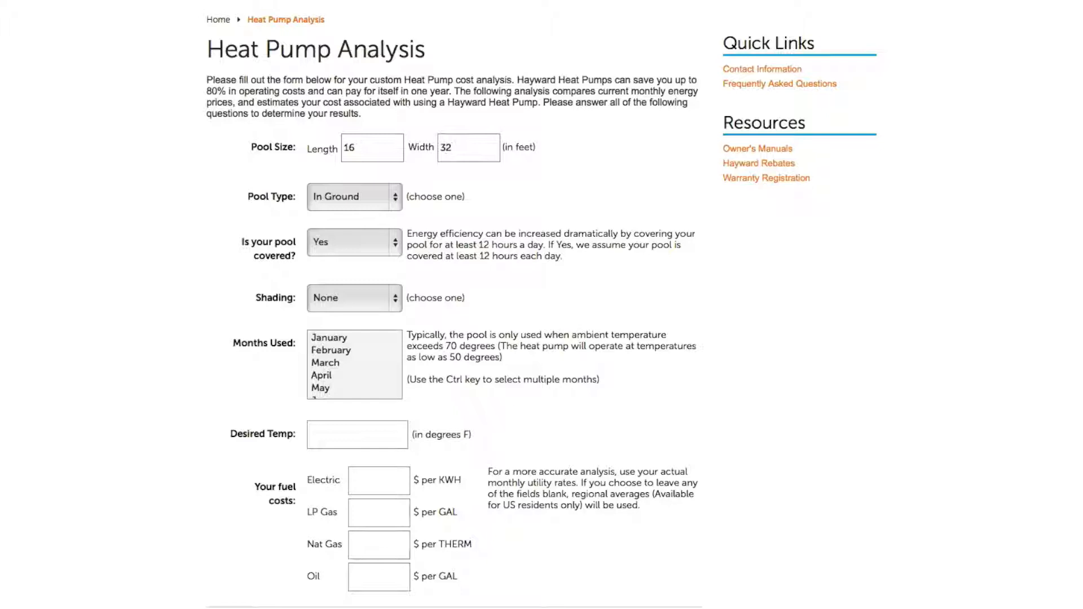
click(353, 242)
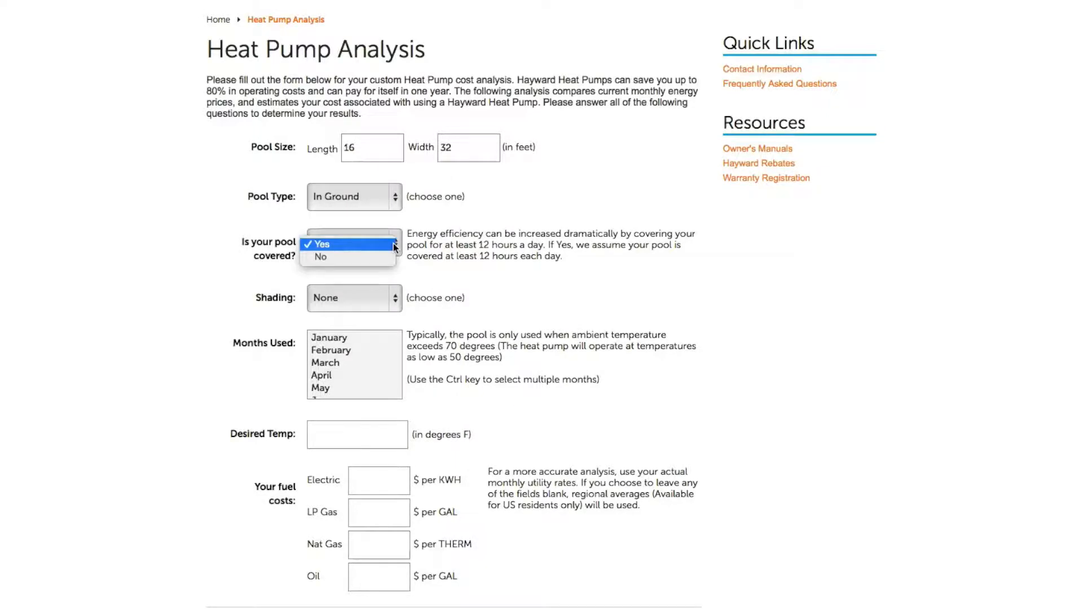
click(317, 244)
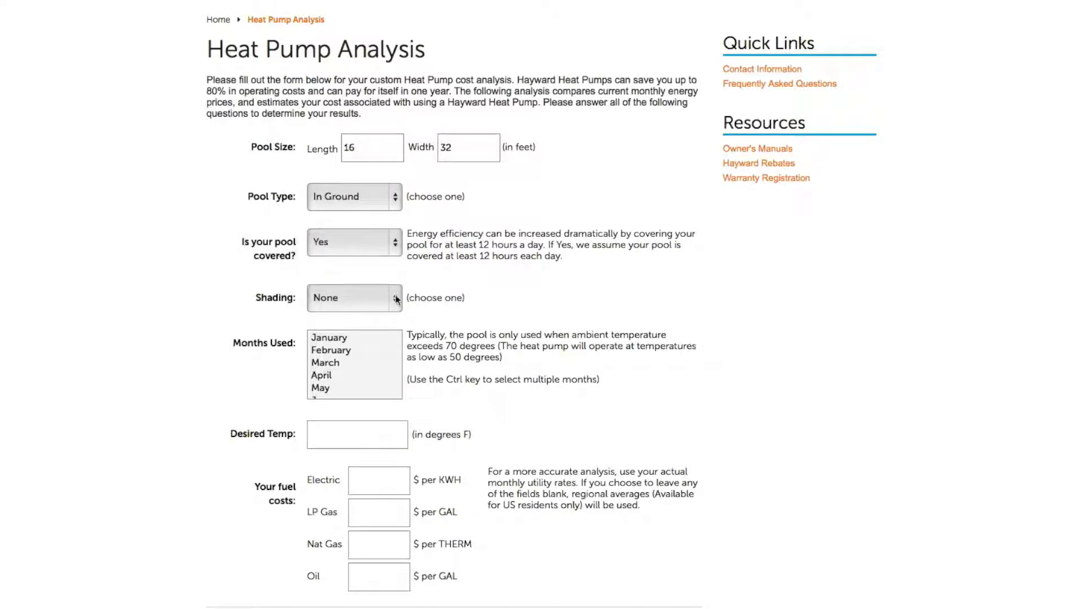
click(353, 298)
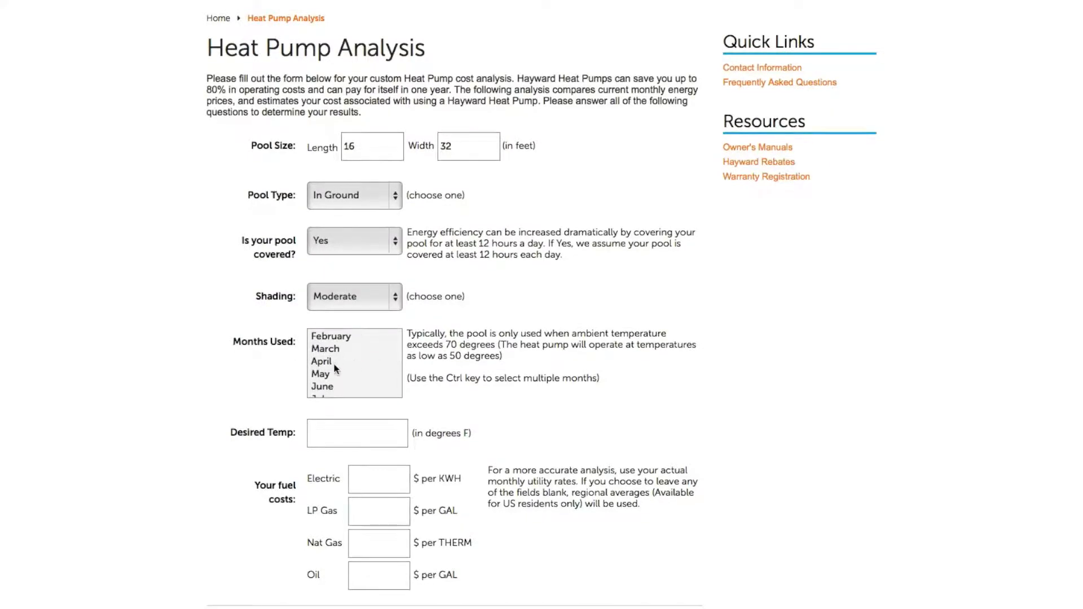
click(321, 348)
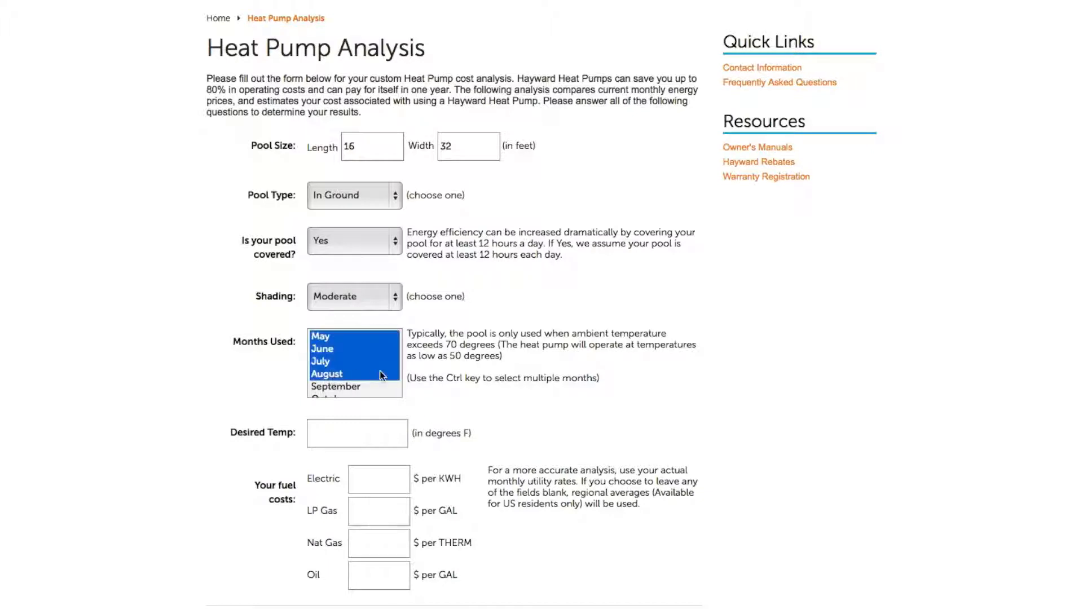
click(357, 434)
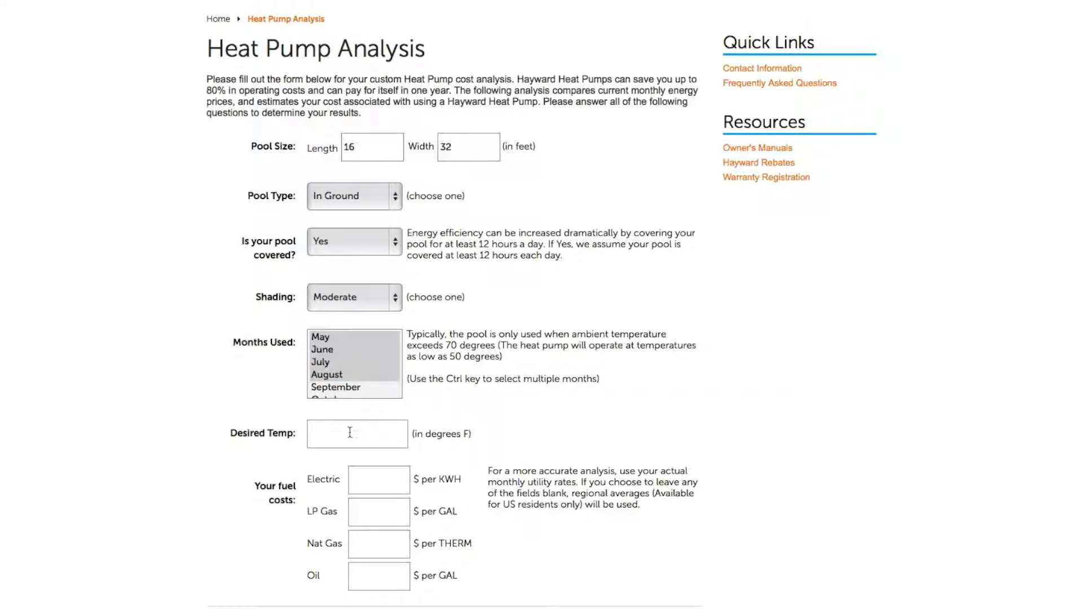
Enter a 70°F desired pool temperature and a $0.24 per kWh electric rate
text(70)
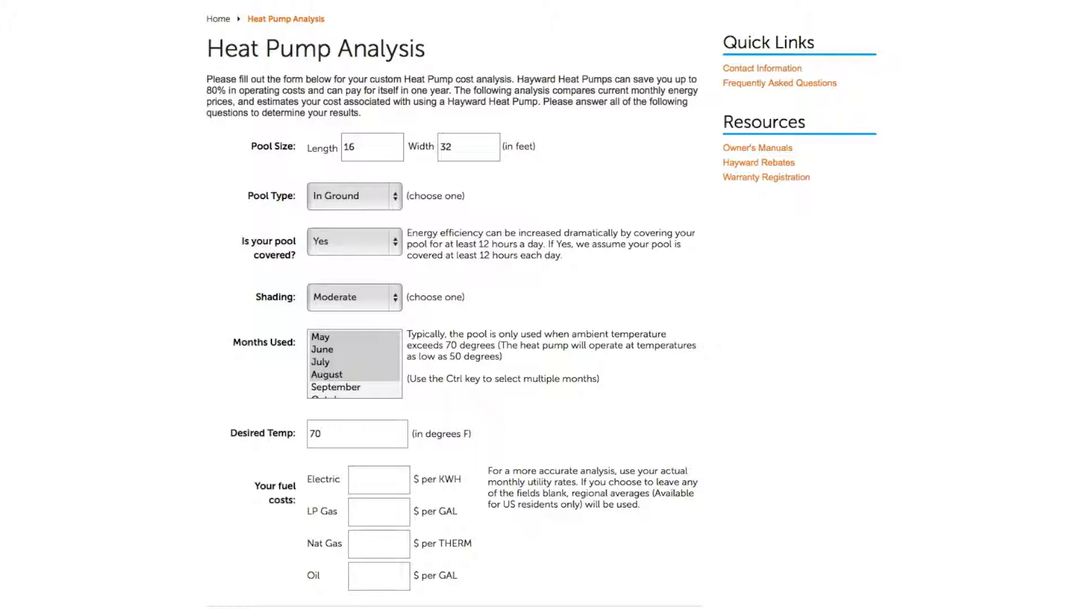
click(379, 480)
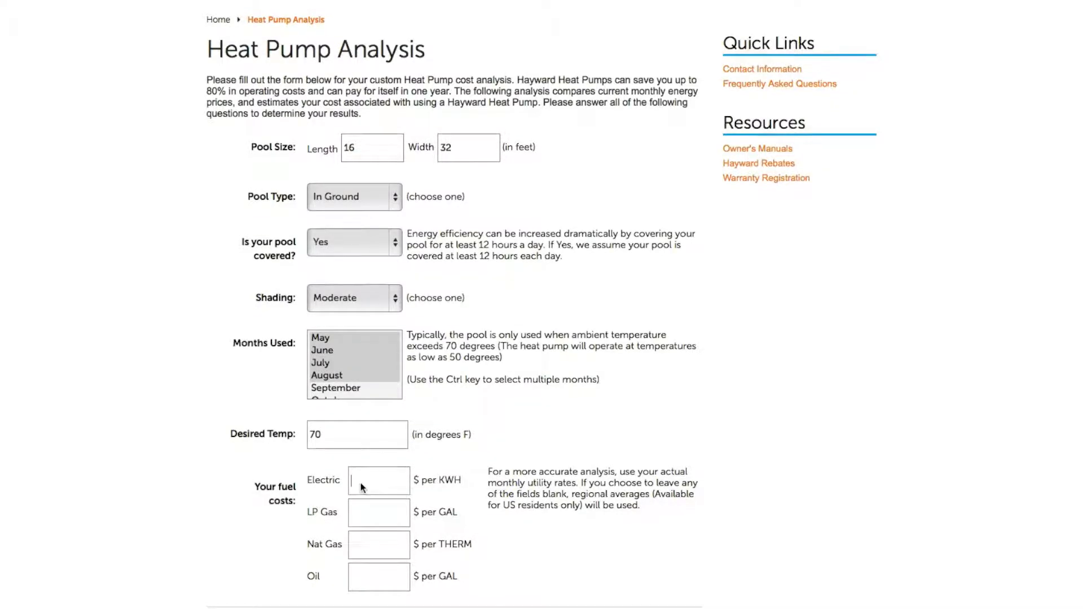
text(.24)
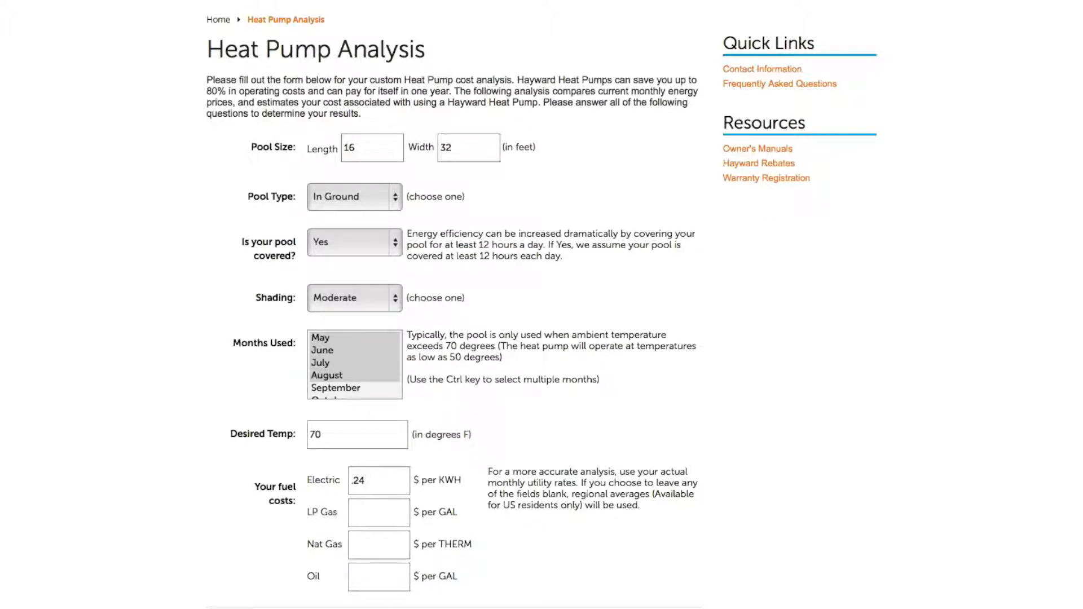
scroll(down, 3)
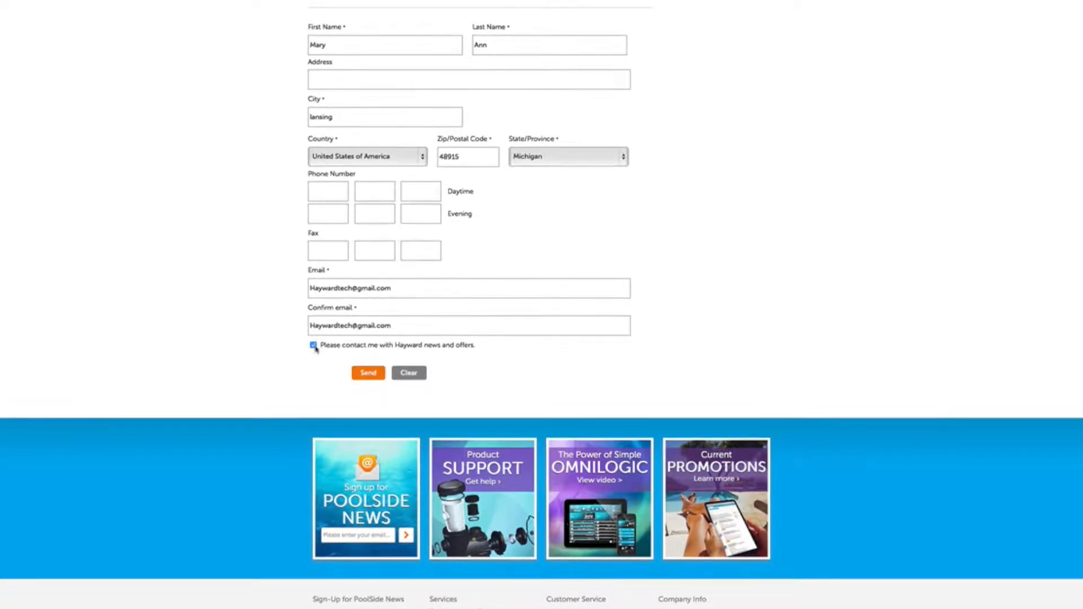
Opt in to Hayward news, send the form, and open the Hayward Energy Solutions app
click(314, 345)
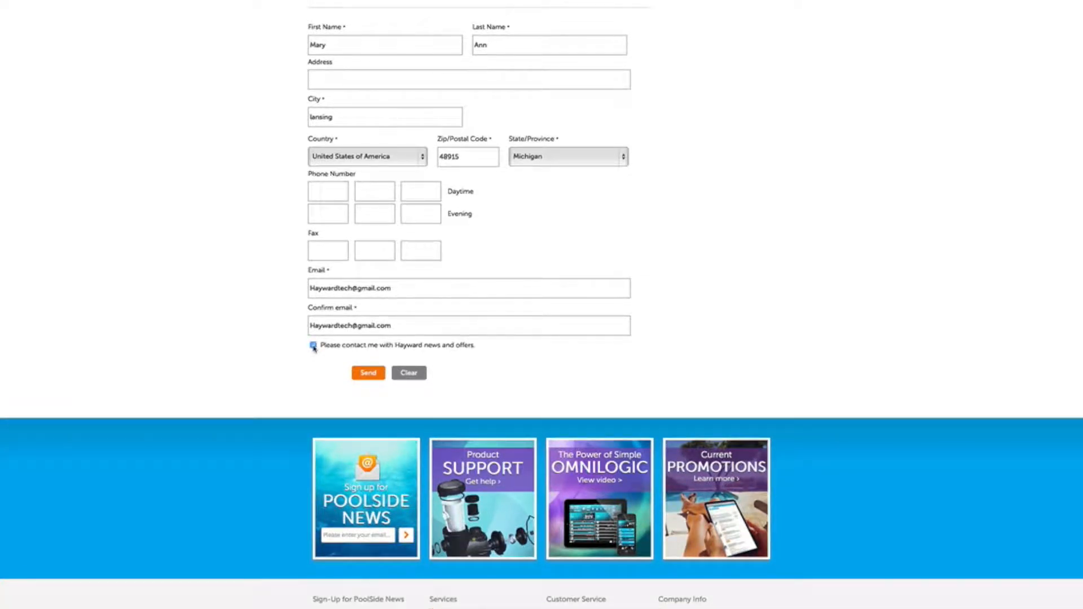
click(314, 345)
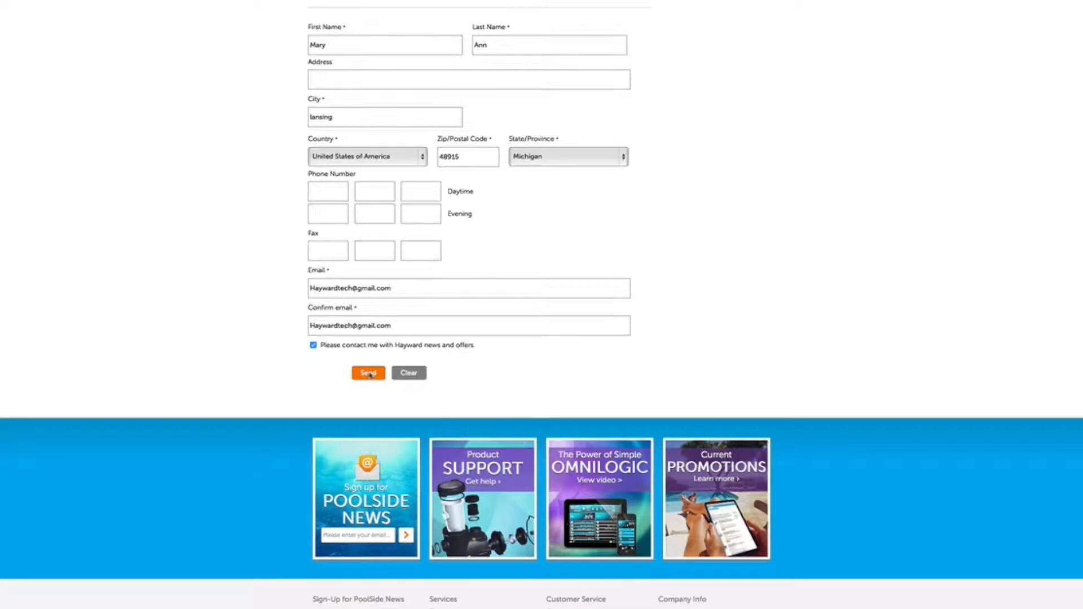
click(368, 373)
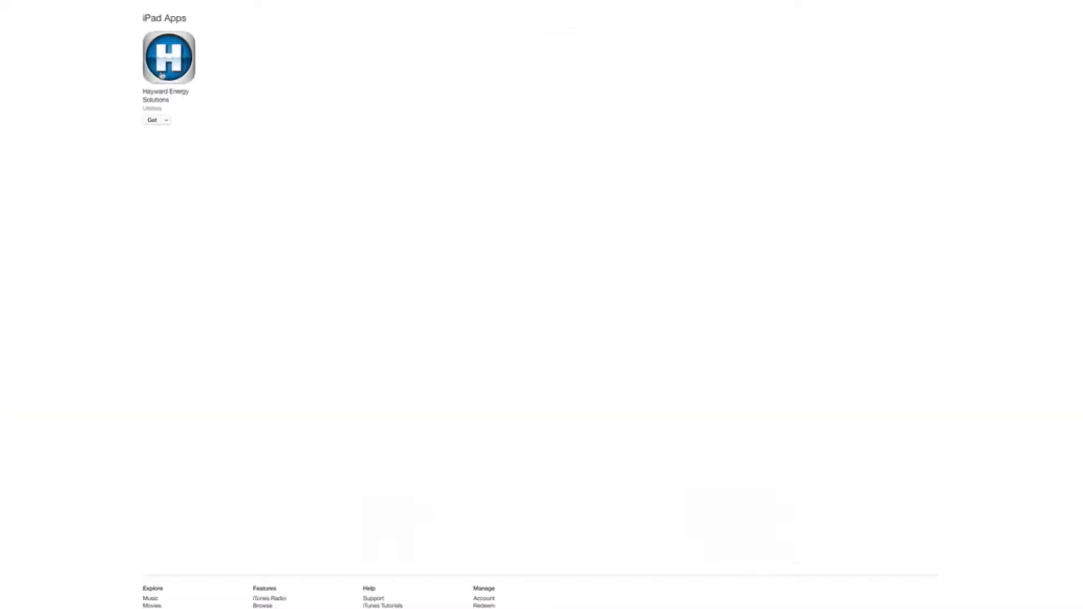
click(169, 57)
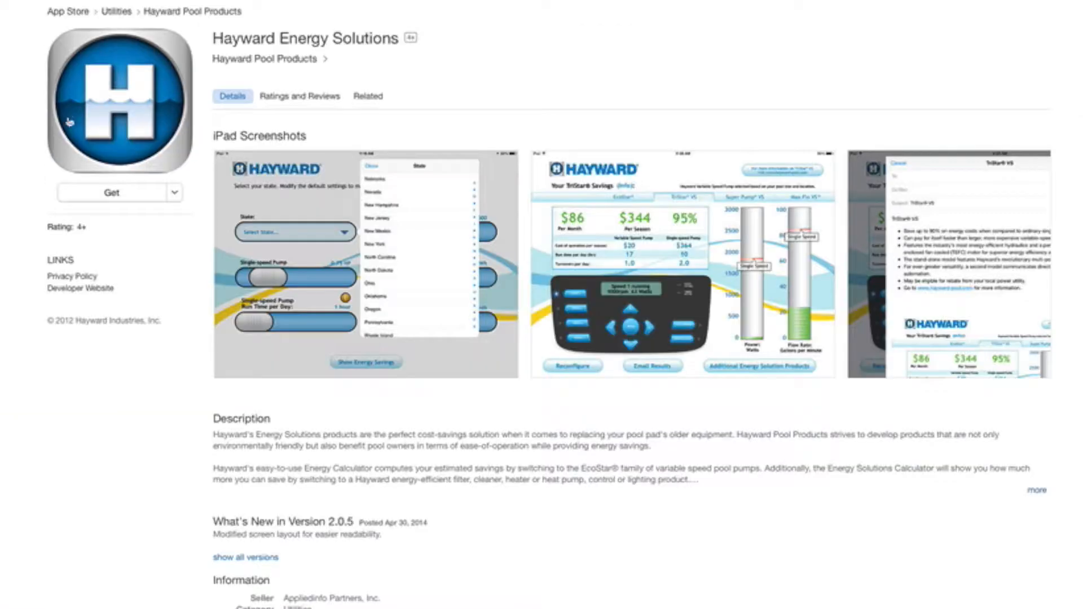